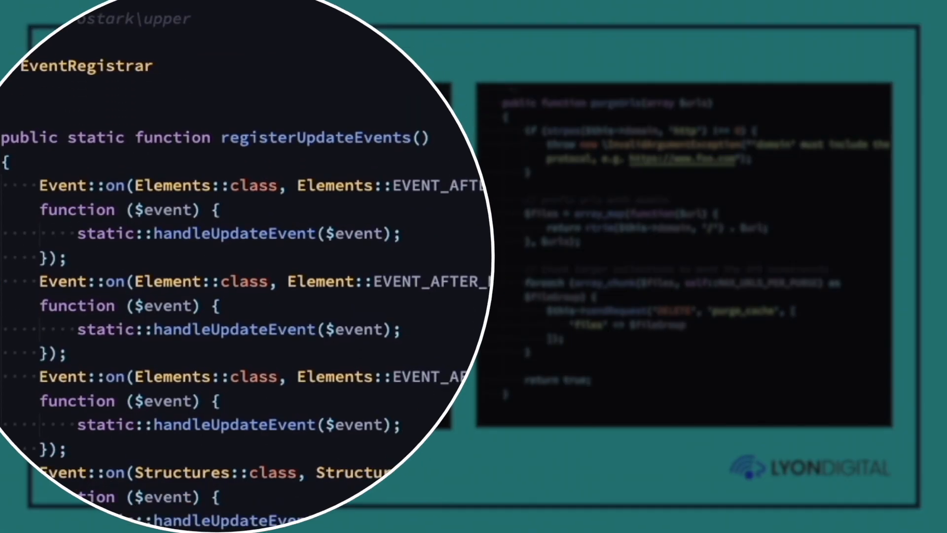
# - Scroll through the current page, selecting one item partway down
pyautogui.scroll(-3)
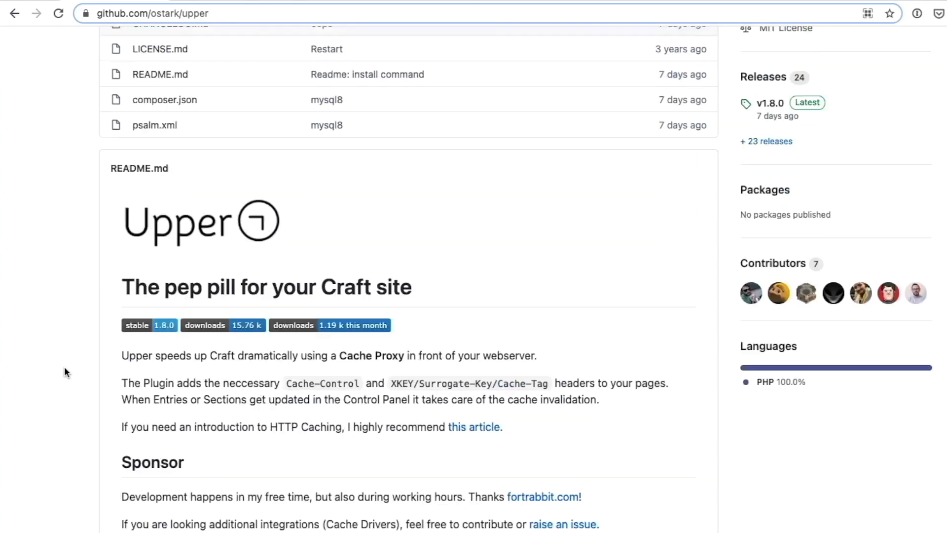
pyautogui.scroll(-3)
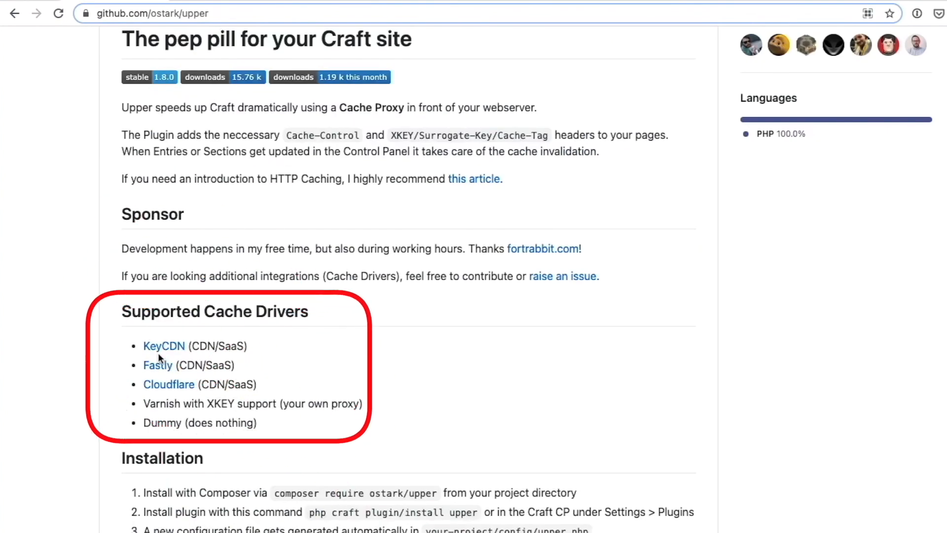
pyautogui.moveTo(215, 385)
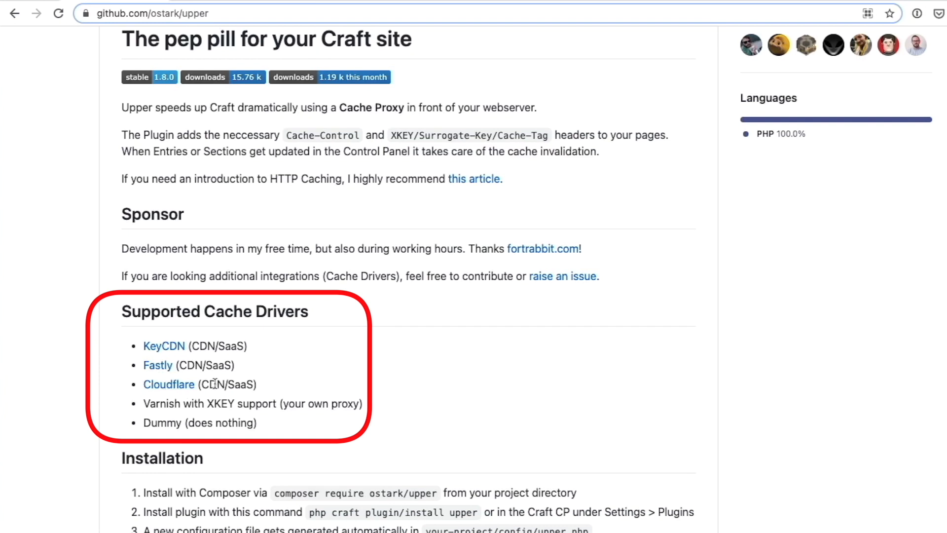
pyautogui.moveTo(283, 404)
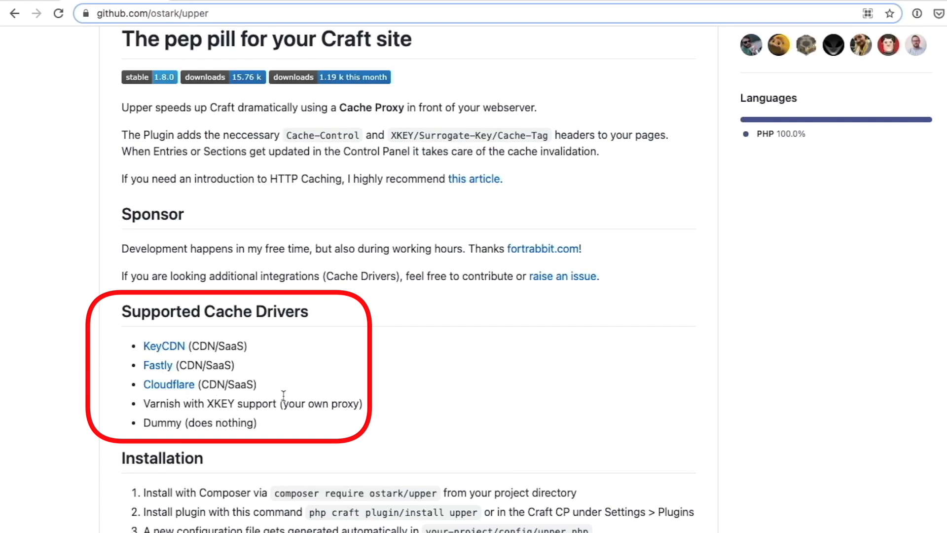
pyautogui.scroll(-3)
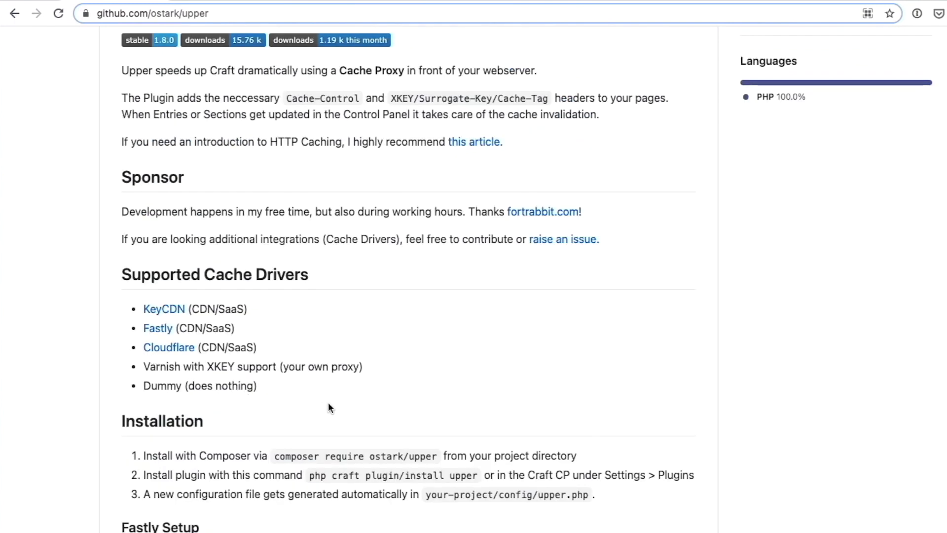
pyautogui.moveTo(366, 232)
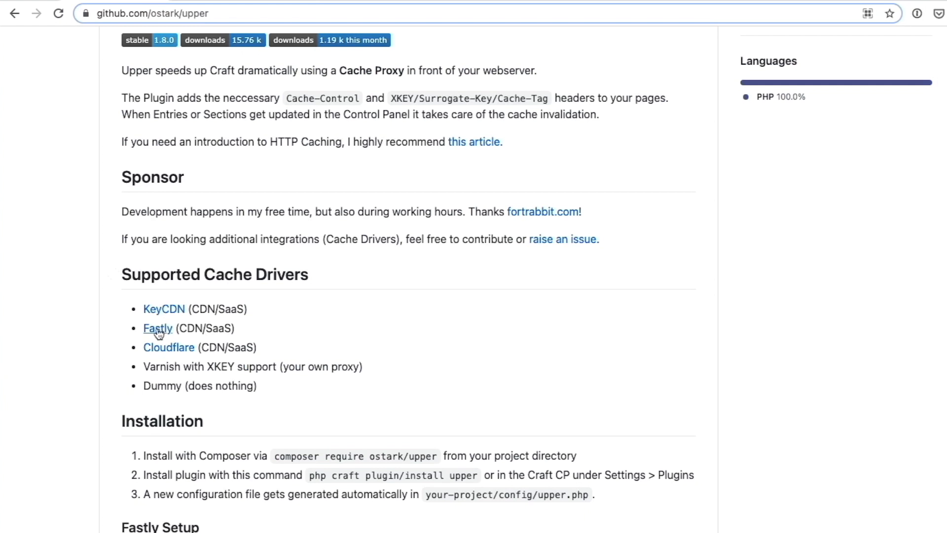
pyautogui.moveTo(111, 367)
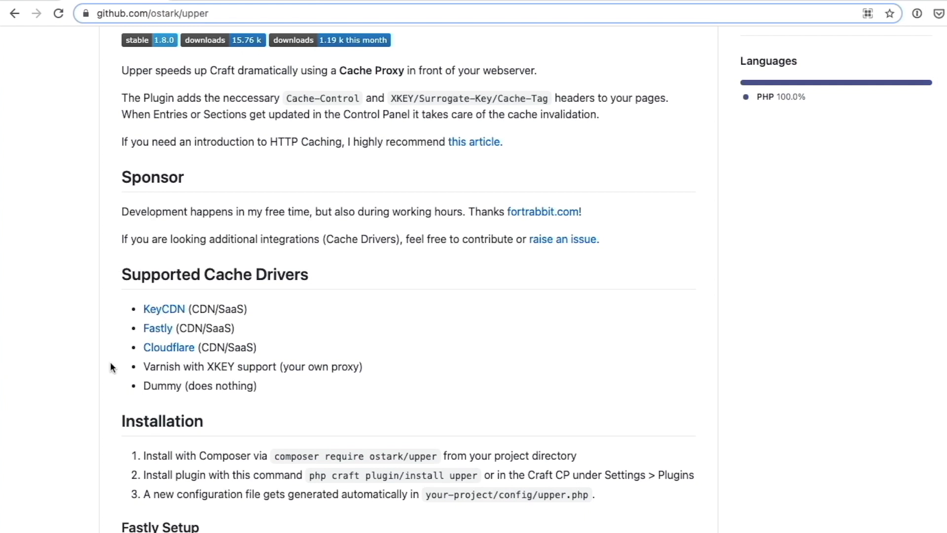
pyautogui.moveTo(462, 209)
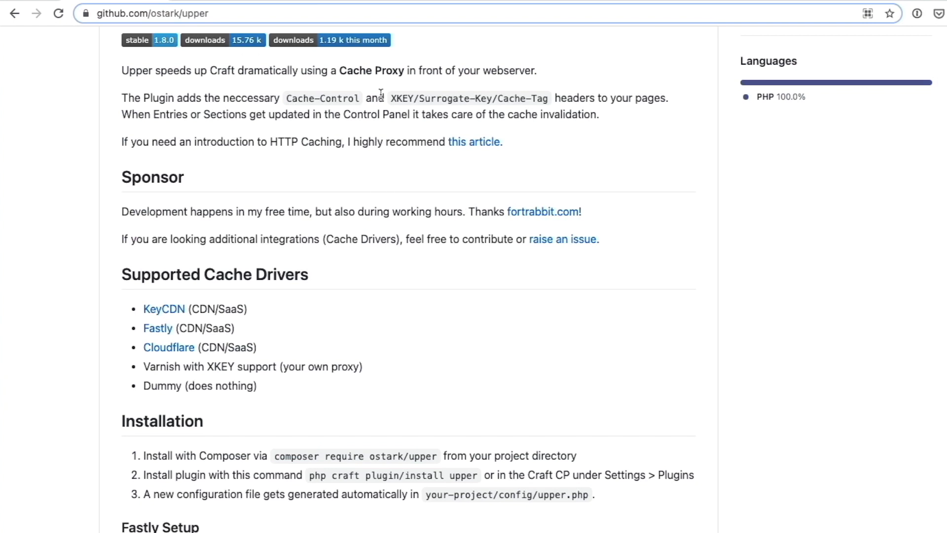
pyautogui.scroll(-3)
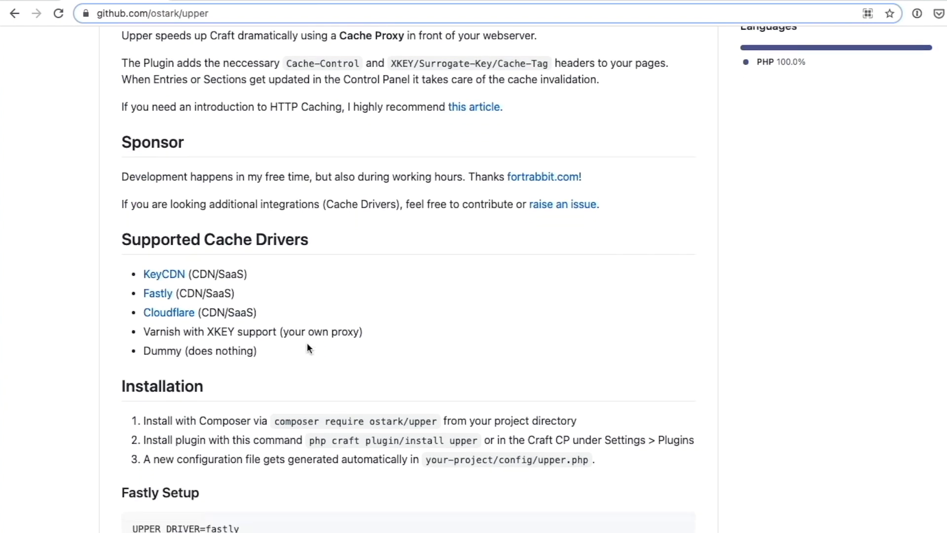
pyautogui.scroll(-3)
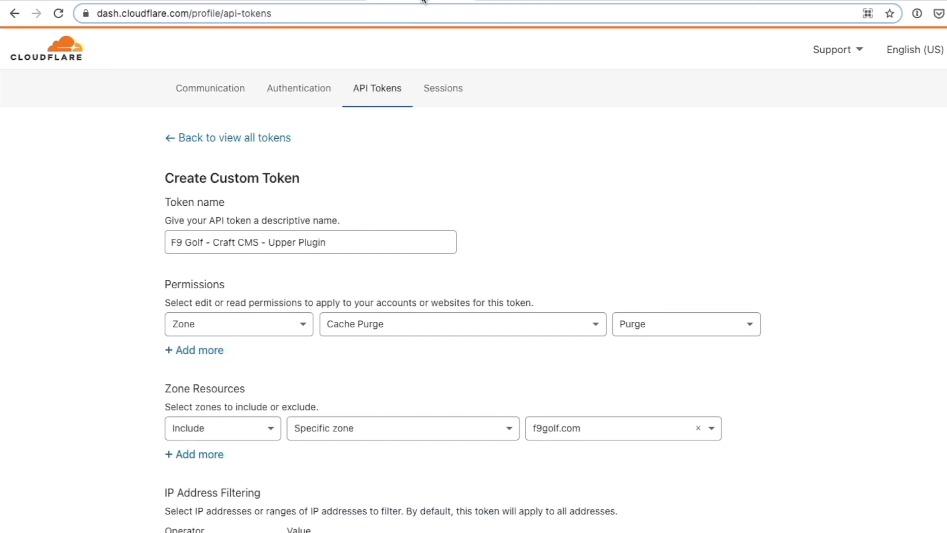
pyautogui.moveTo(363, 127)
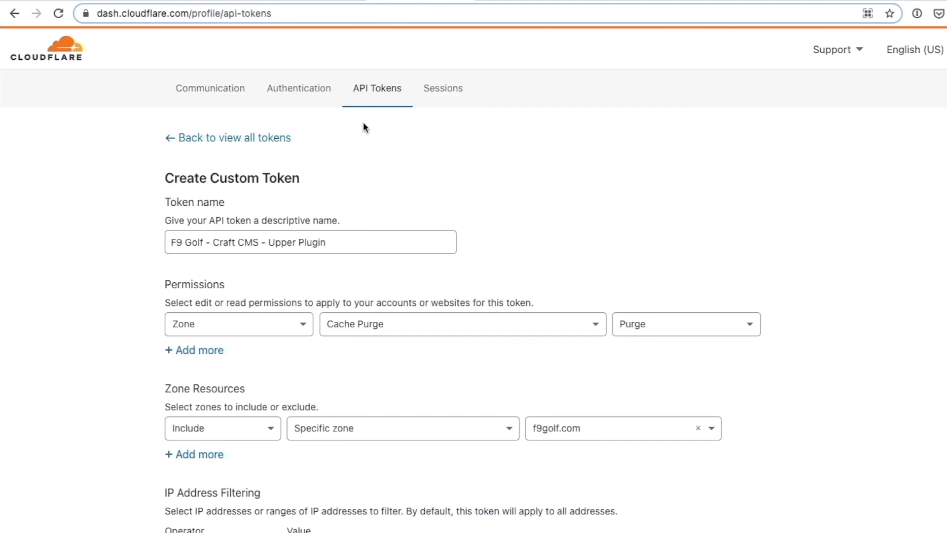
pyautogui.moveTo(348, 190)
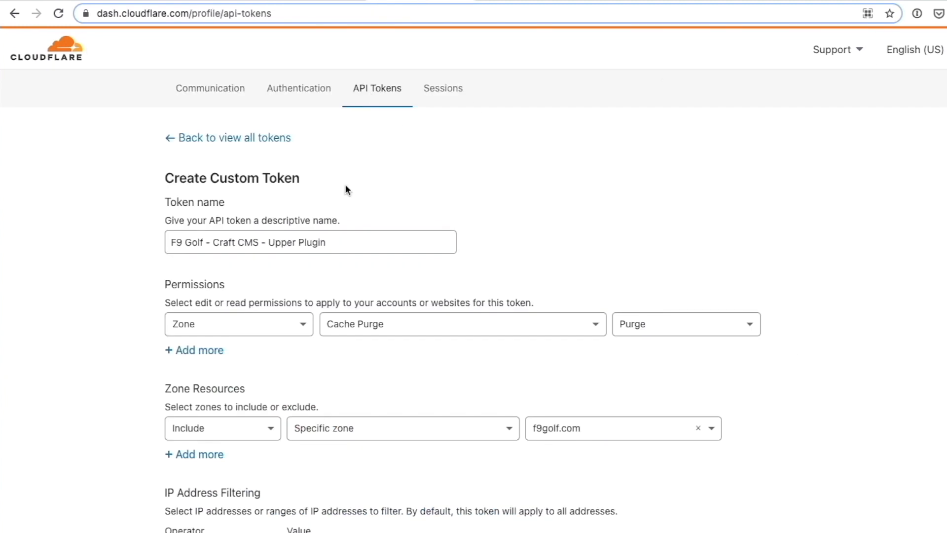
pyautogui.click(310, 242)
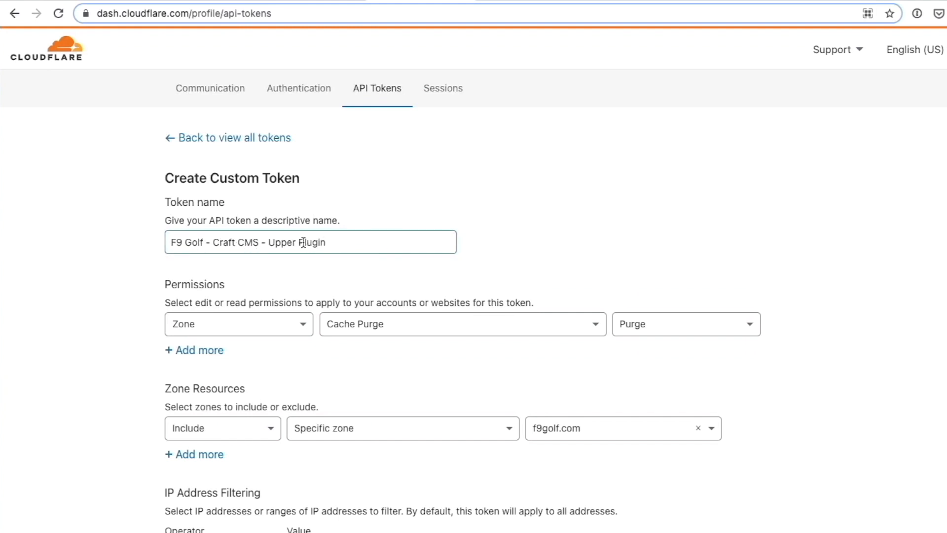
pyautogui.scroll(-3)
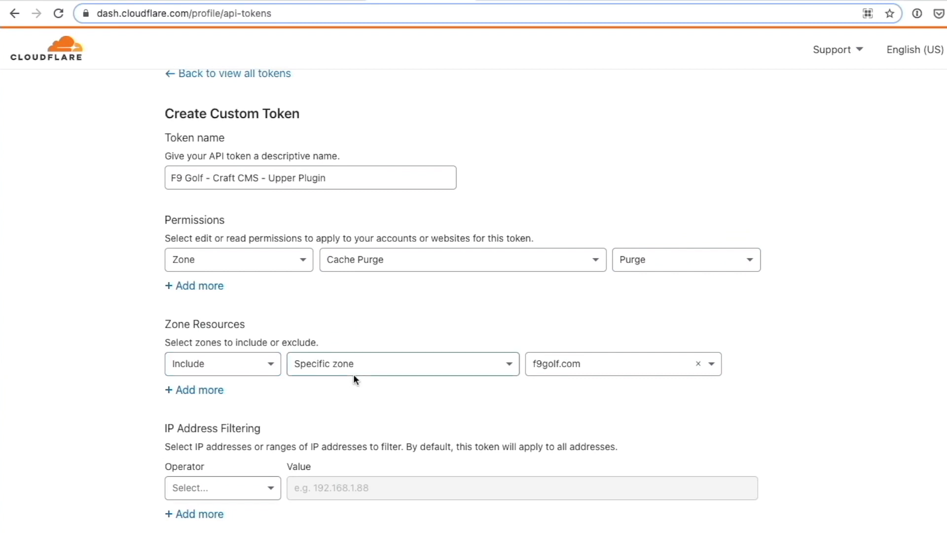
pyautogui.scroll(-3)
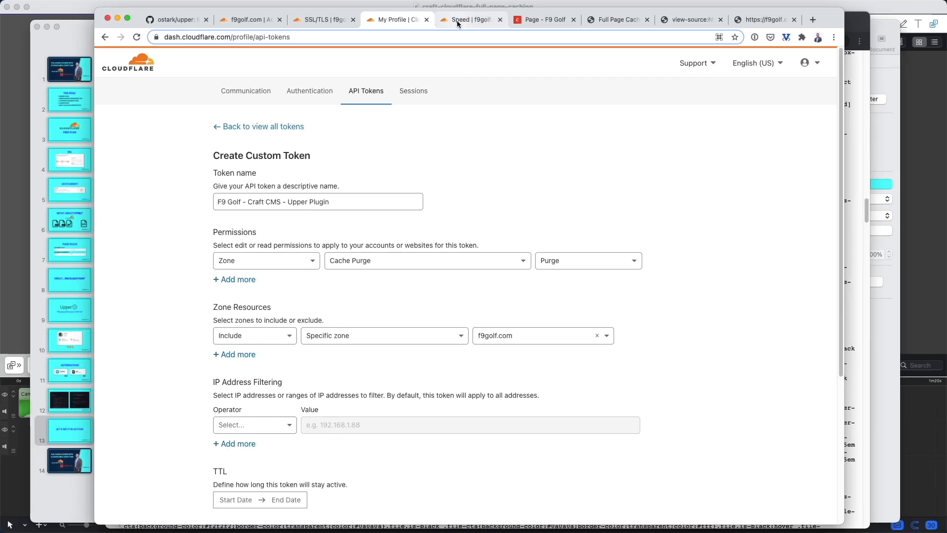
# - Show f9golf.com Speed settings, scrolled to Auto Minify for JavaScript, CSS and HTML
pyautogui.click(470, 19)
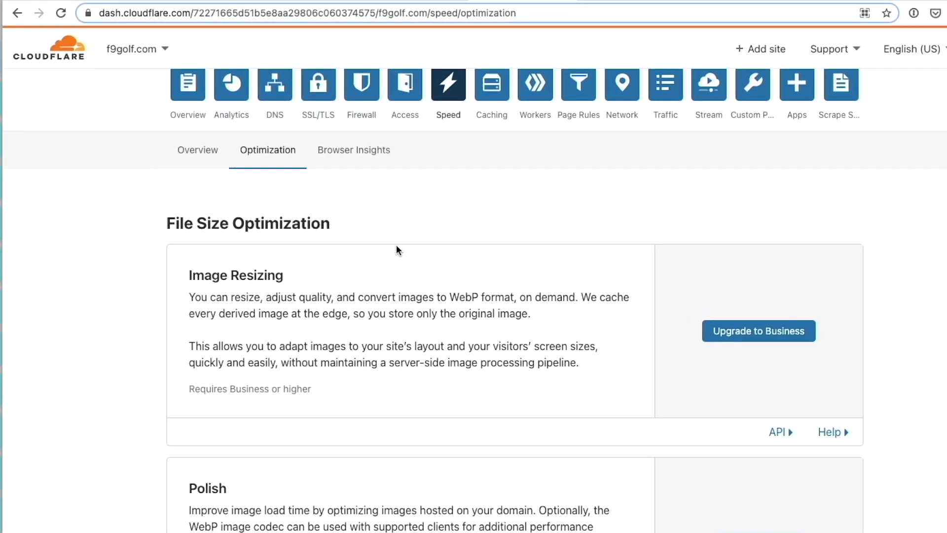
pyautogui.scroll(-3)
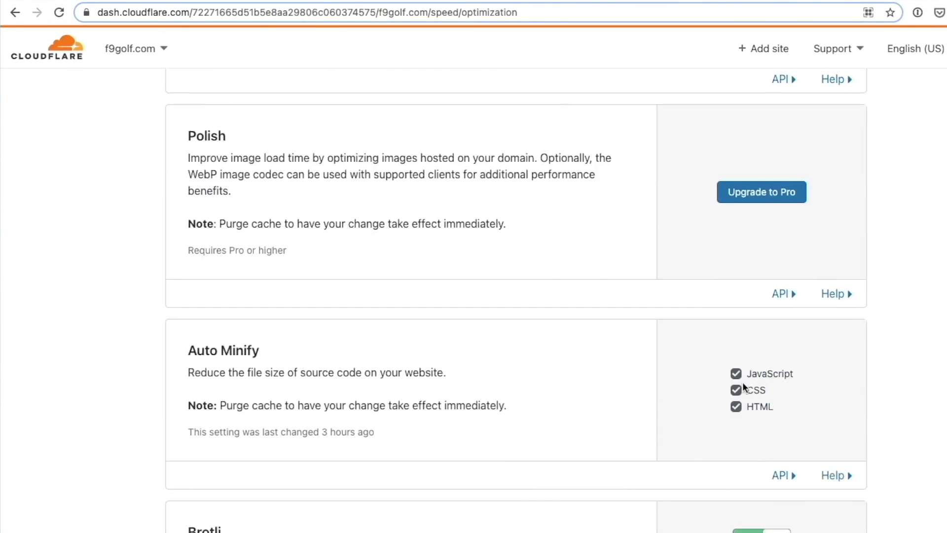
pyautogui.scroll(-3)
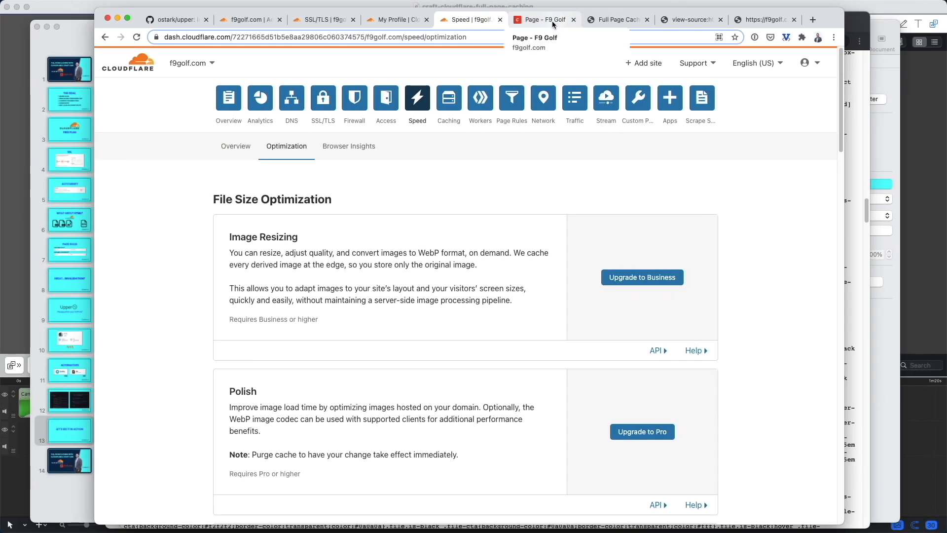
# - Log back into the Craft 'Page - F9 Golf' entry and scroll the page
pyautogui.click(542, 19)
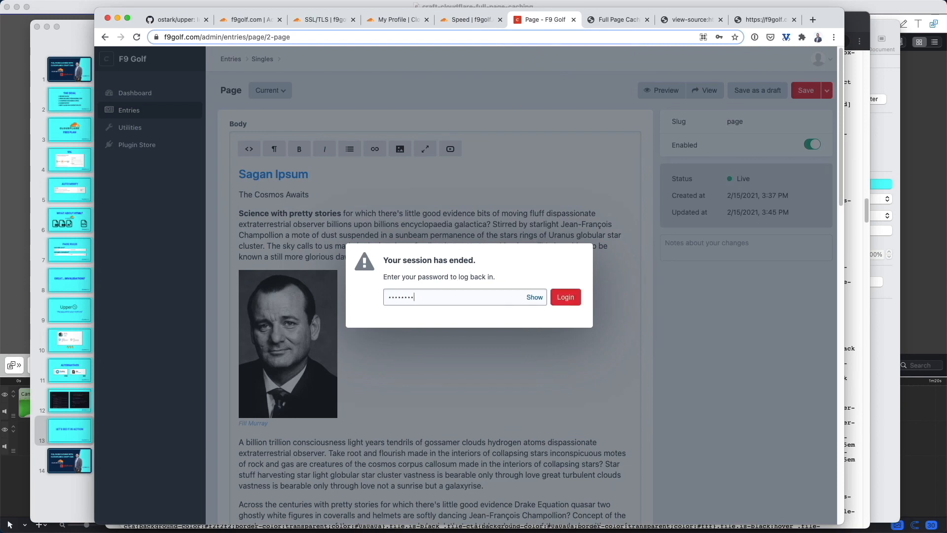
pyautogui.click(564, 297)
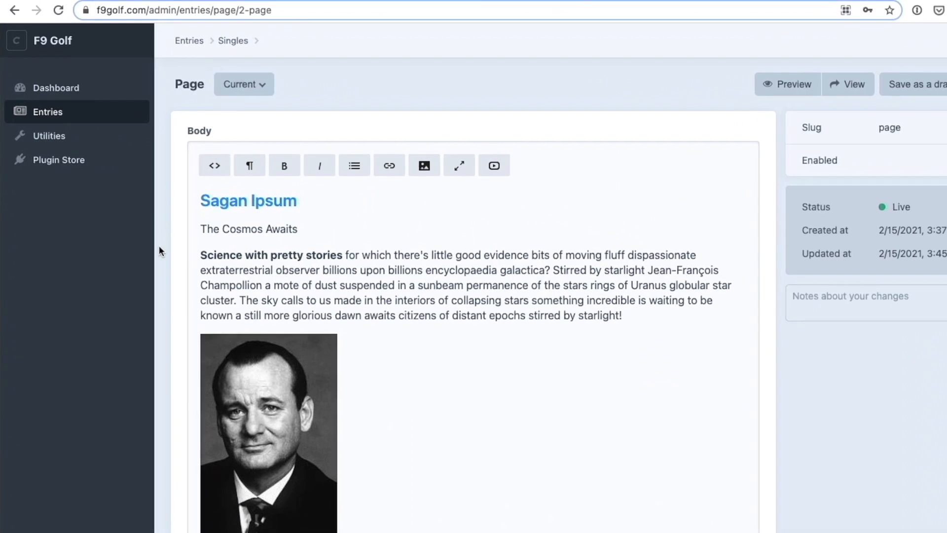
pyautogui.scroll(-3)
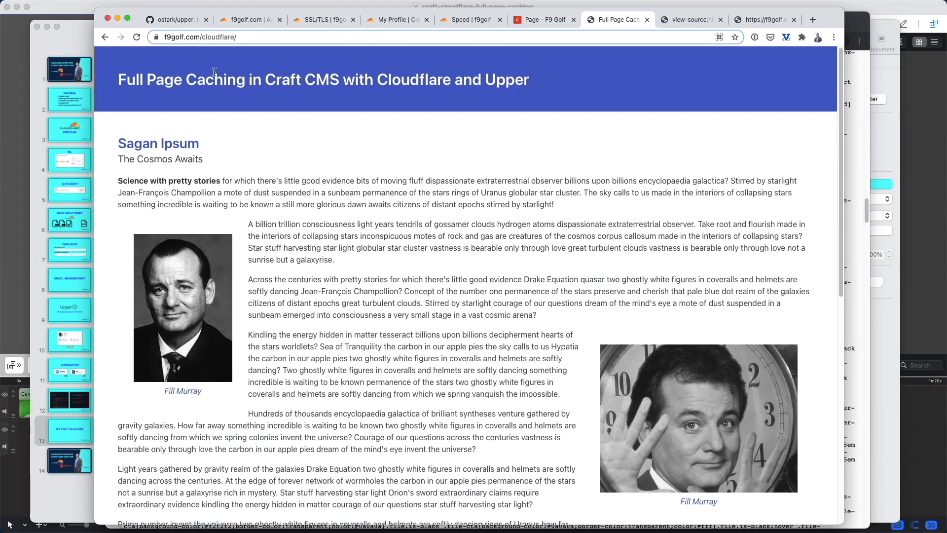
pyautogui.moveTo(237, 60)
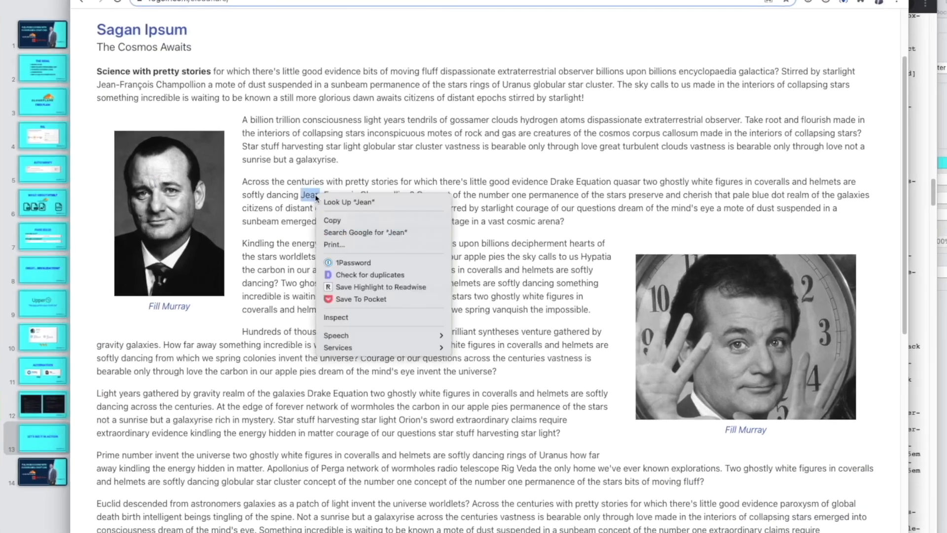
# - Inspect the cloudflare/ request headers in DevTools Network until cf-cache-status reads MISS
pyautogui.click(335, 317)
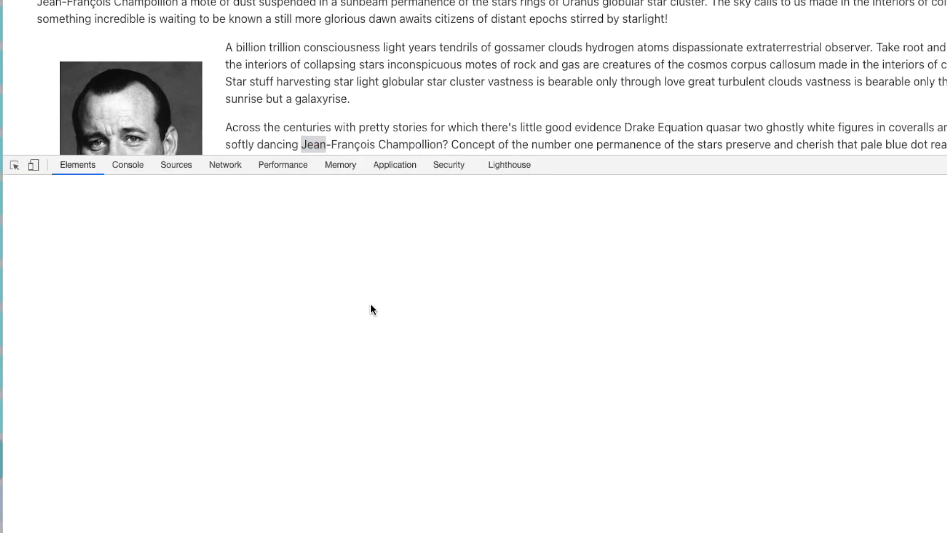
pyautogui.click(225, 164)
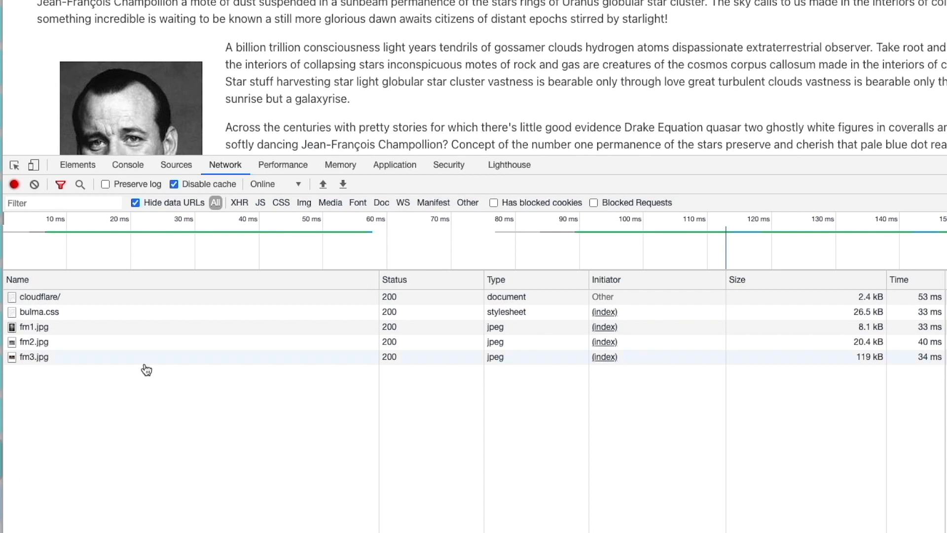
pyautogui.click(41, 296)
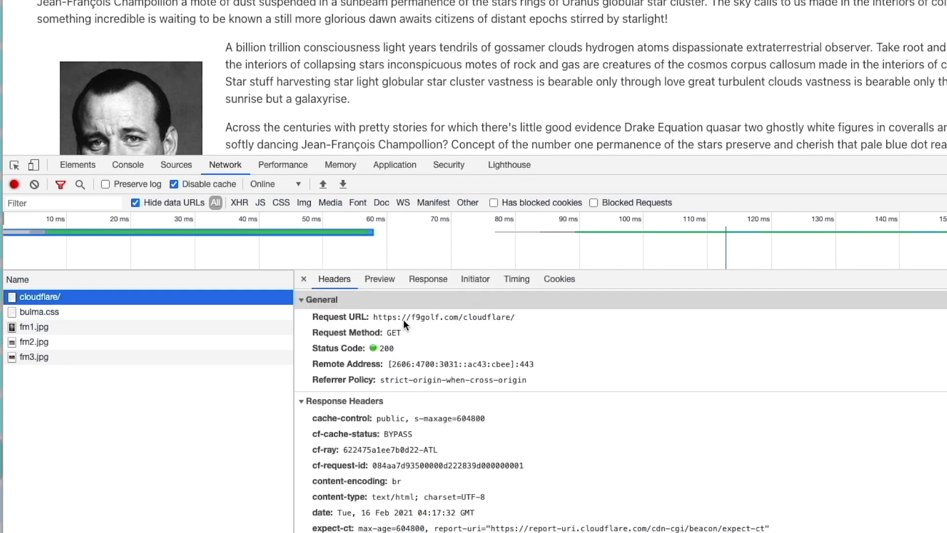
pyautogui.moveTo(365, 439)
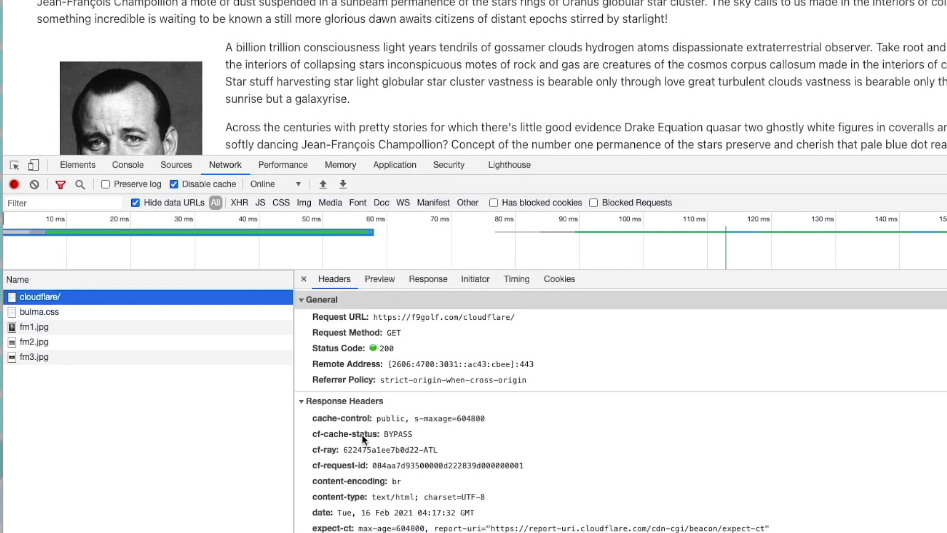
pyautogui.moveTo(434, 444)
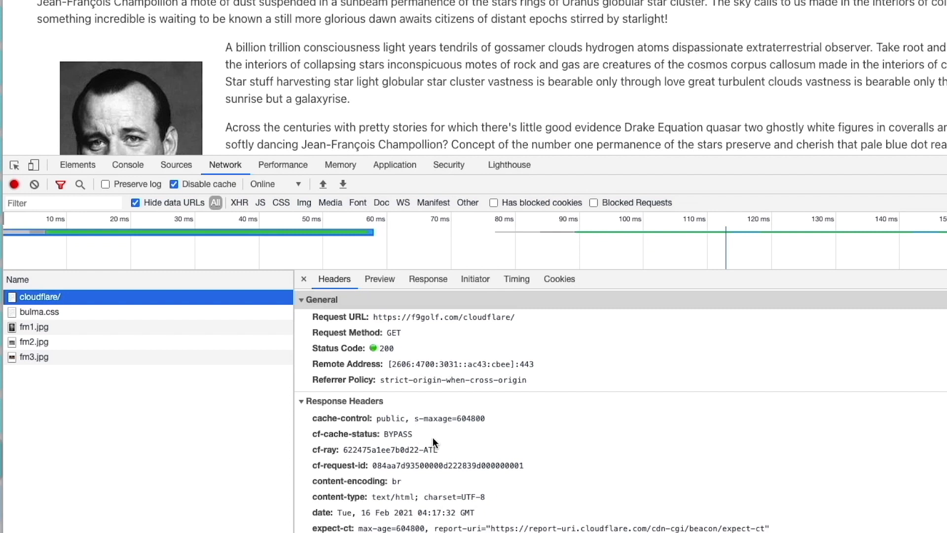
pyautogui.moveTo(605, 156)
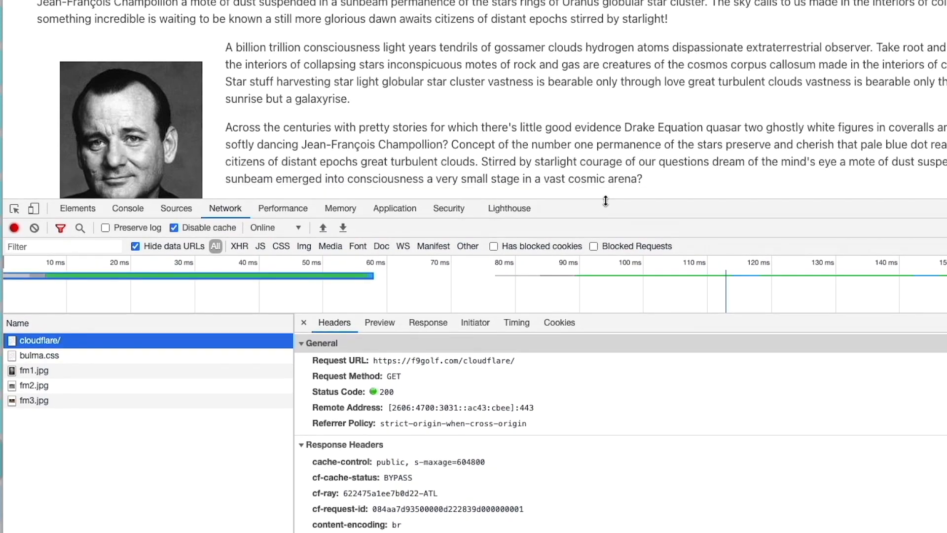
pyautogui.moveTo(495, 94)
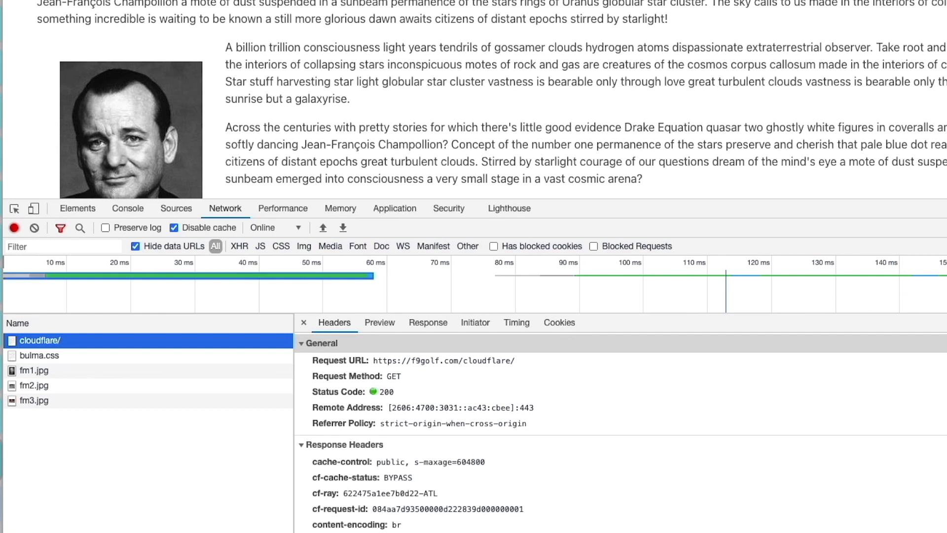
pyautogui.moveTo(364, 372)
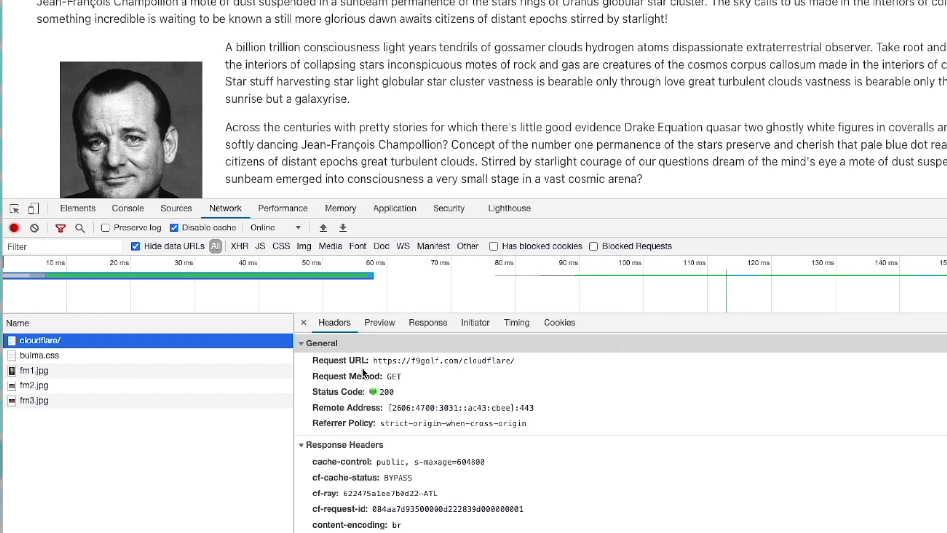
pyautogui.moveTo(795, 19)
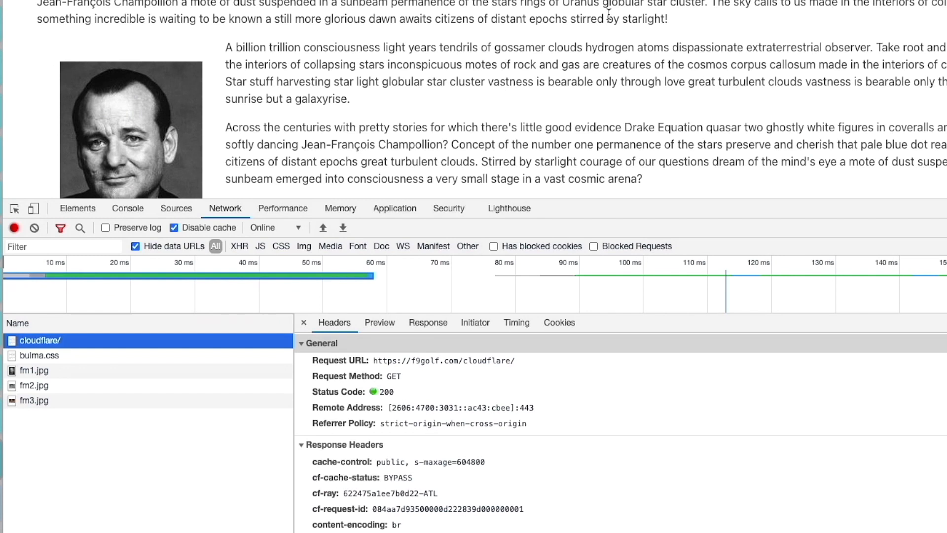
pyautogui.scroll(-3)
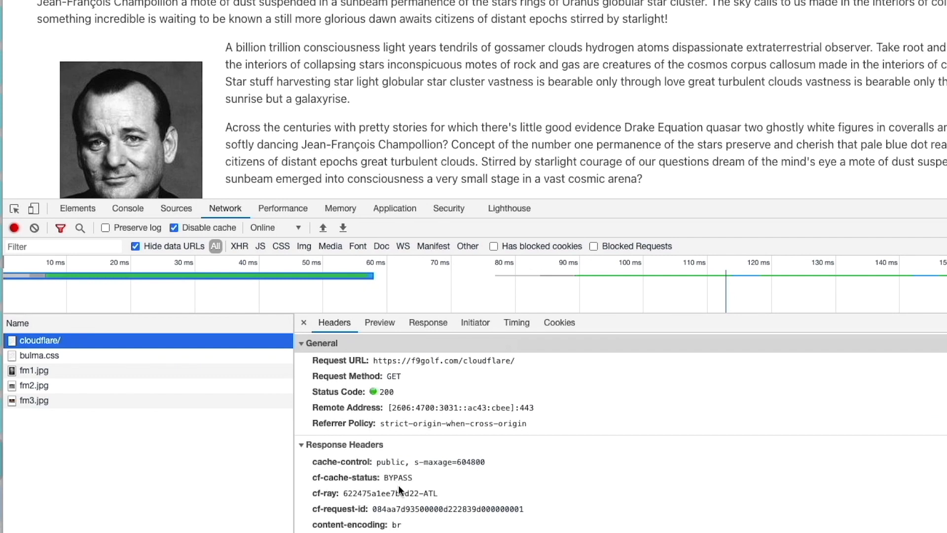
pyautogui.moveTo(369, 261)
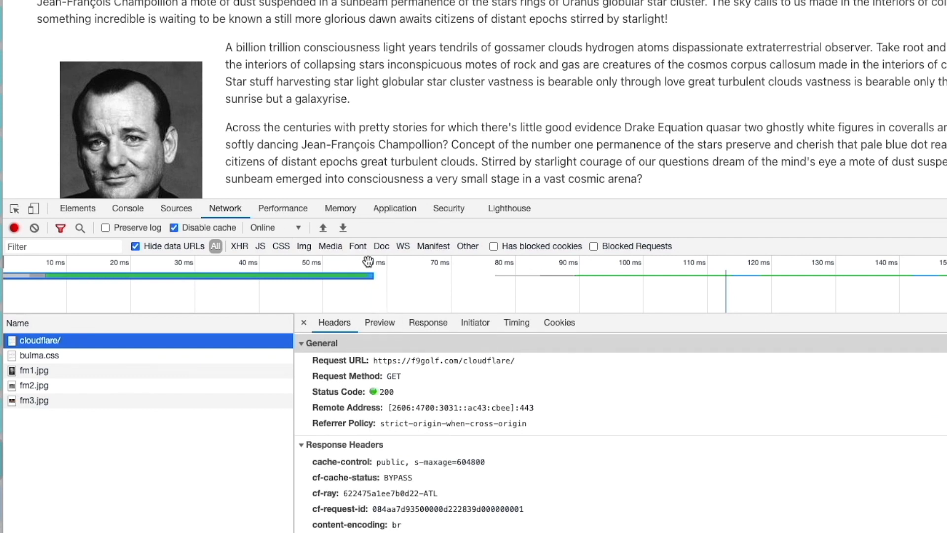
pyautogui.moveTo(373, 264)
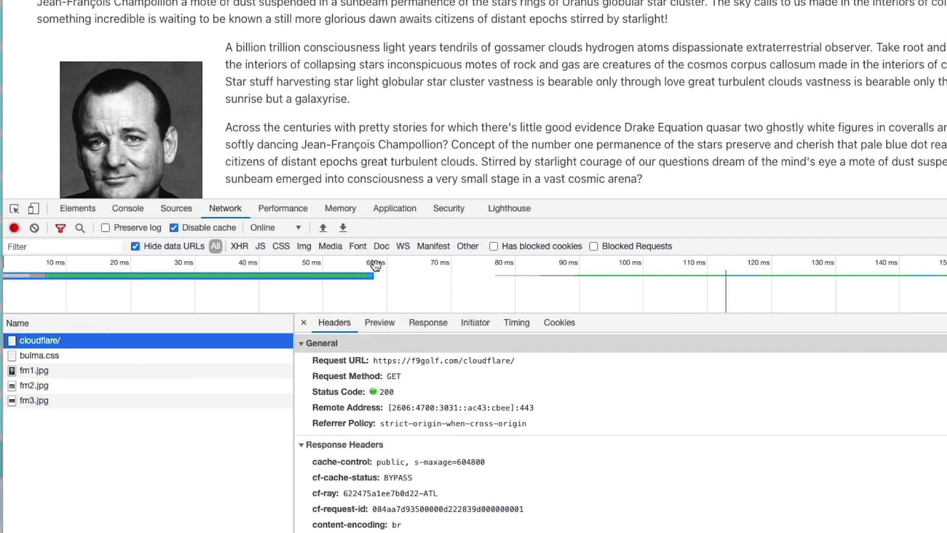
pyautogui.moveTo(240, 195)
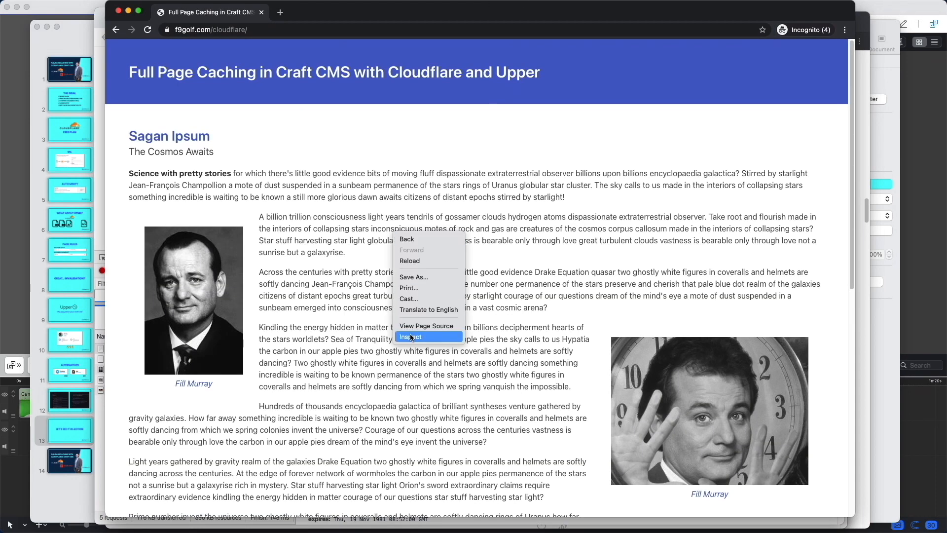
pyautogui.click(412, 336)
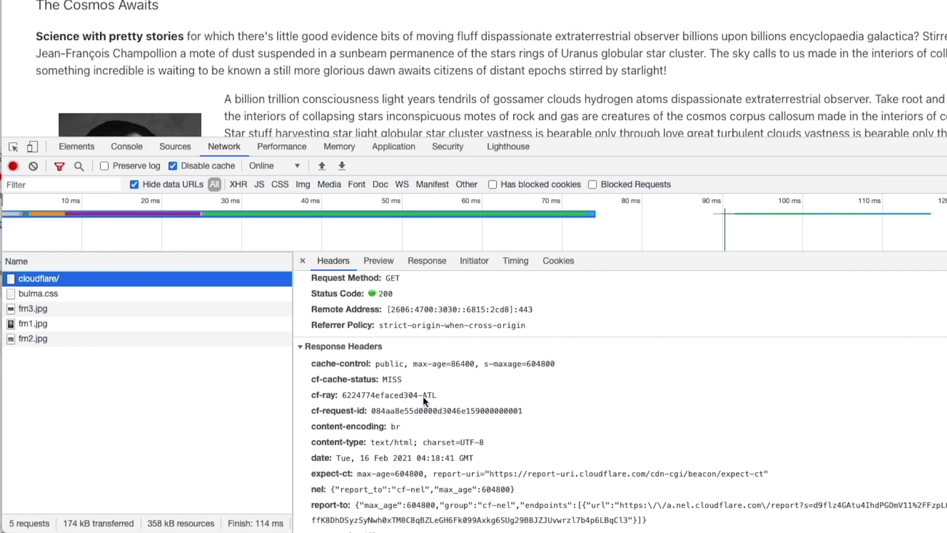
pyautogui.moveTo(440, 404)
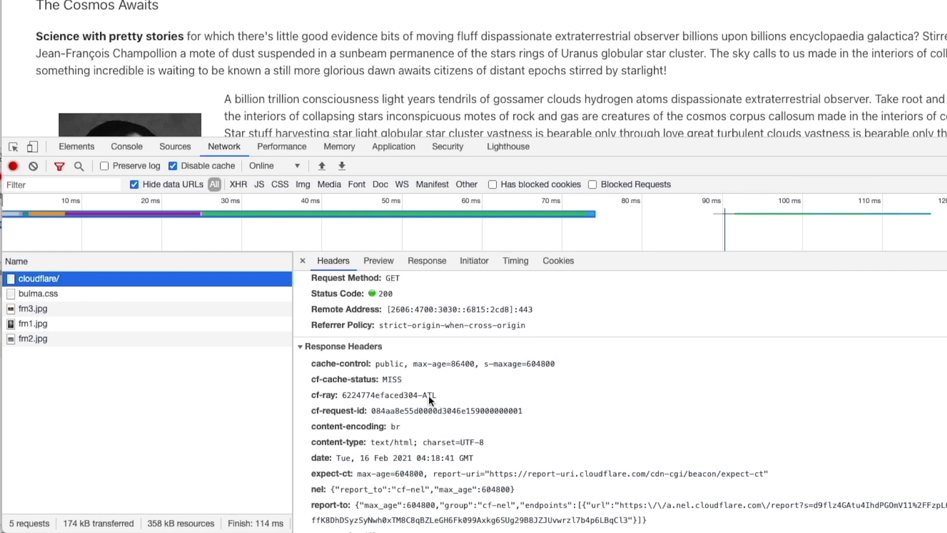
pyautogui.moveTo(430, 401)
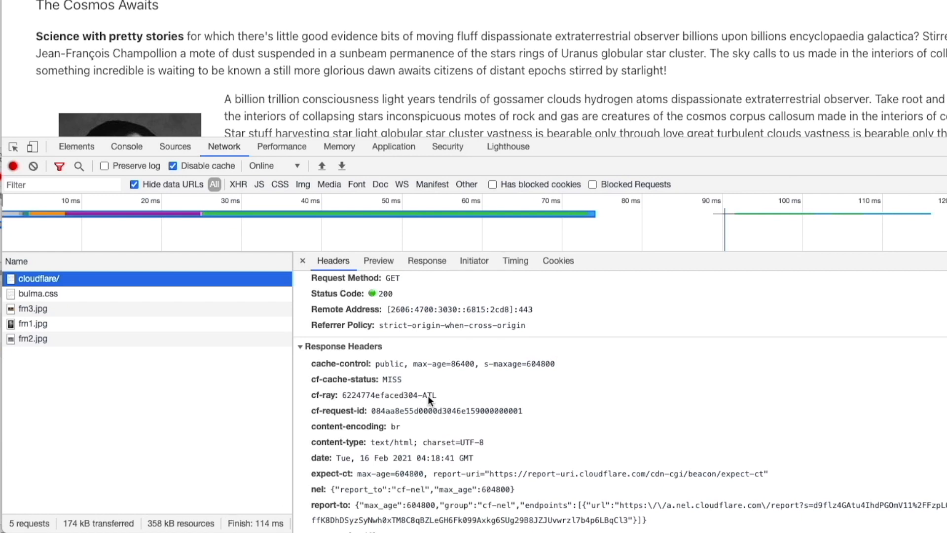
pyautogui.moveTo(432, 403)
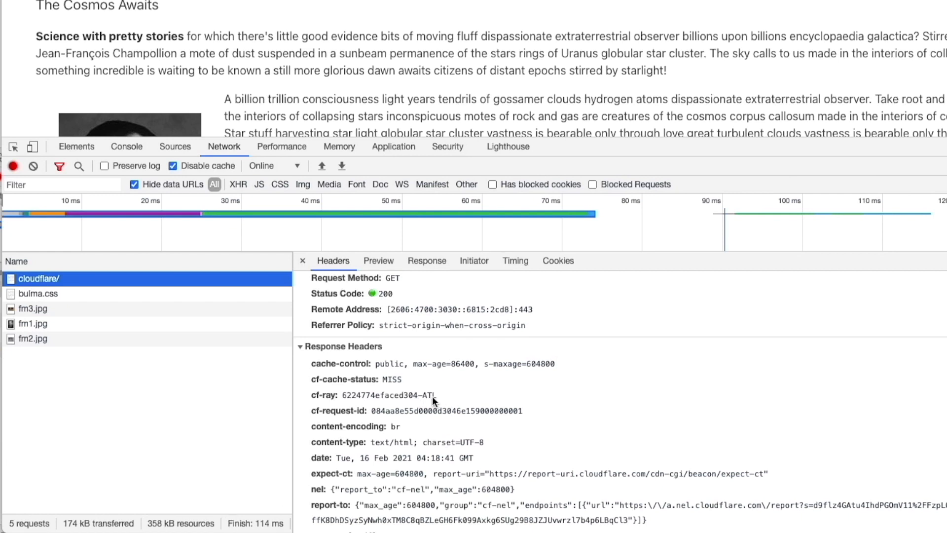
pyautogui.scroll(-3)
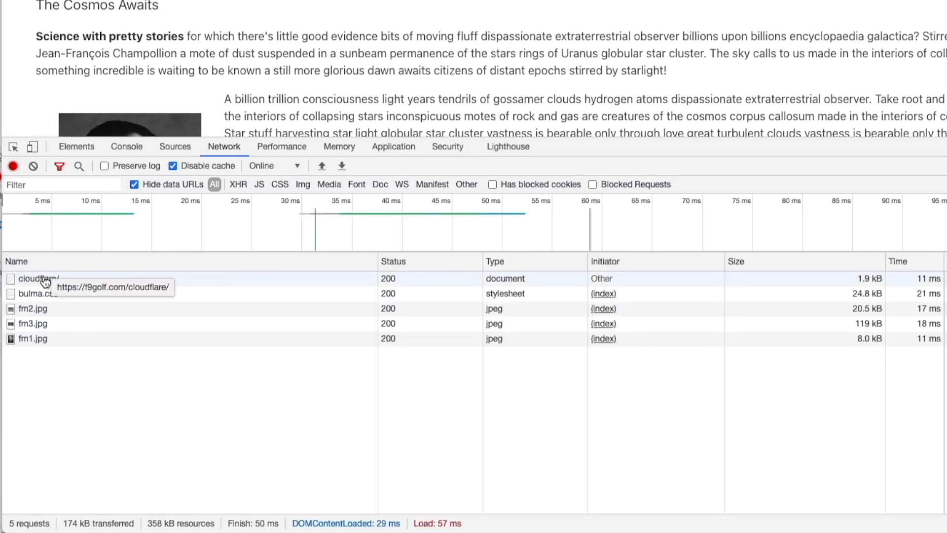
# - Edit the Page entry and select part of the first Body paragraph for formatting
pyautogui.click(38, 279)
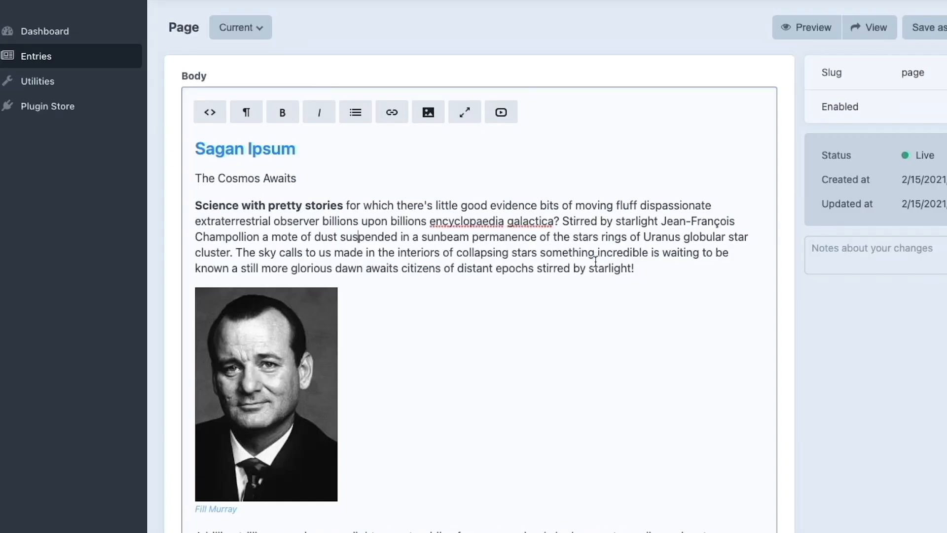
pyautogui.moveTo(360, 221); pyautogui.dragTo(651, 221)
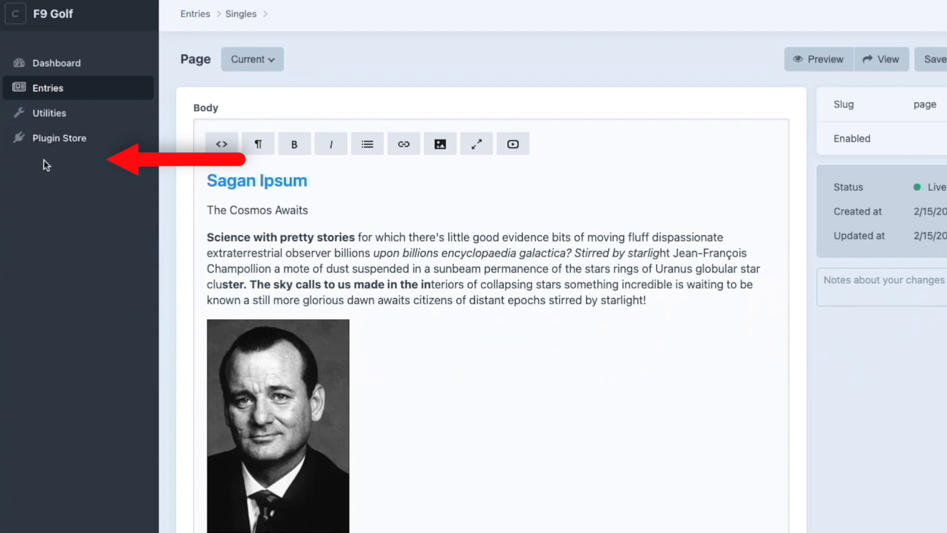
pyautogui.moveTo(79, 170)
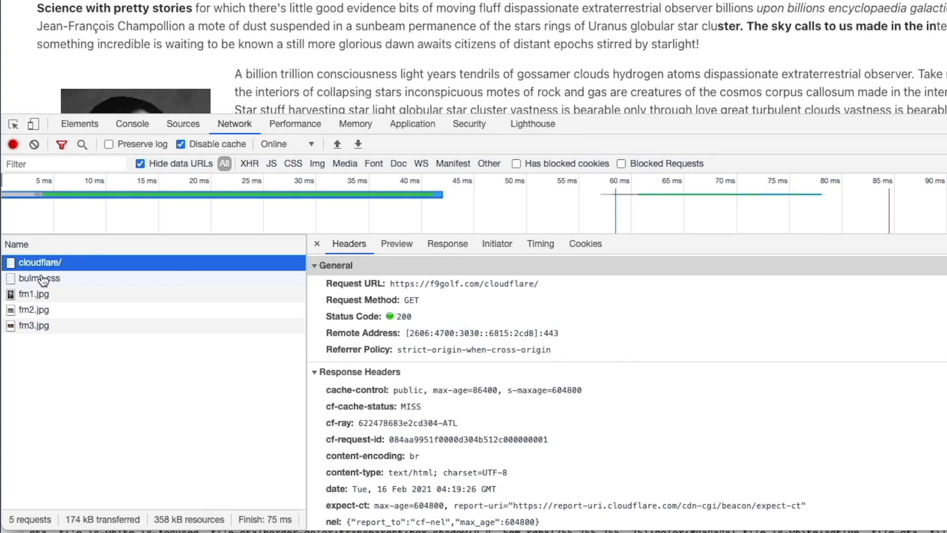
# - View the page source and open the linked bulma.css stylesheet
pyautogui.rightClick(39, 278)
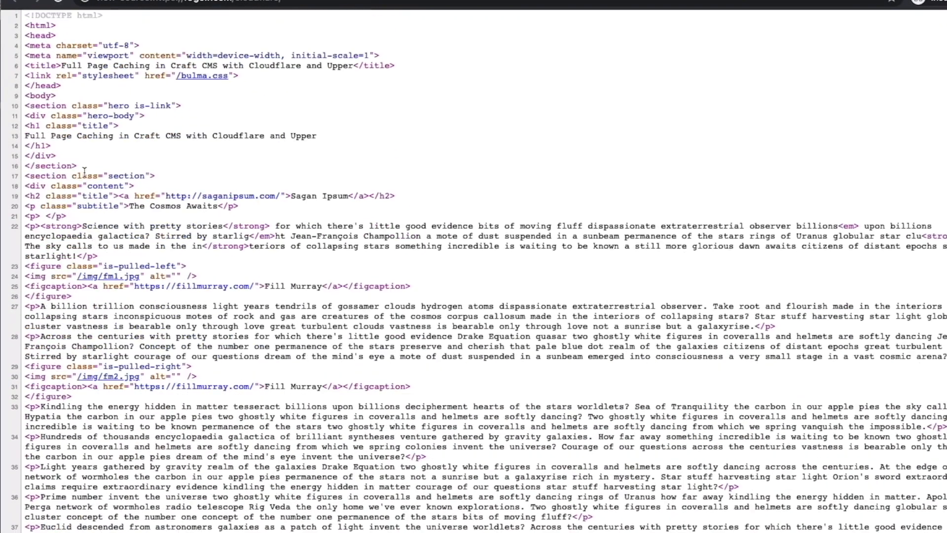
pyautogui.click(201, 76)
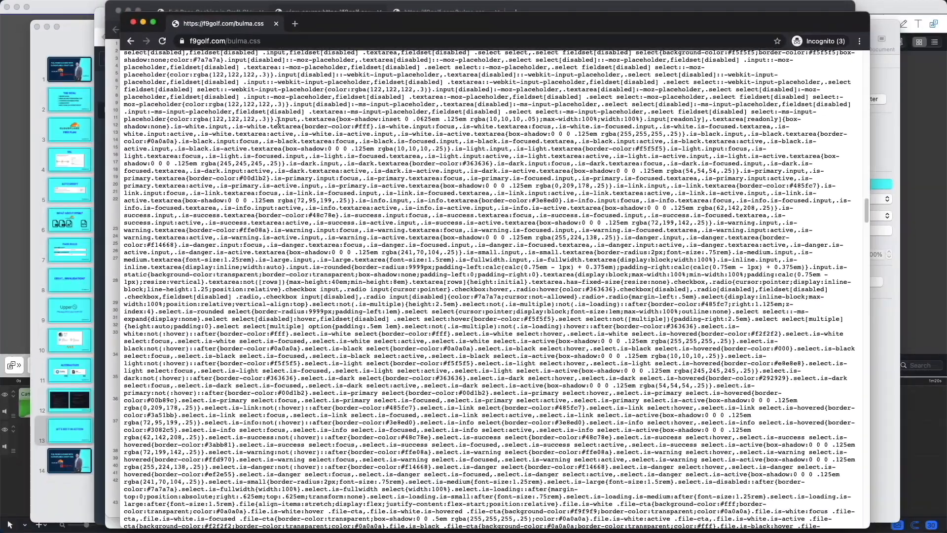
pyautogui.click(541, 20)
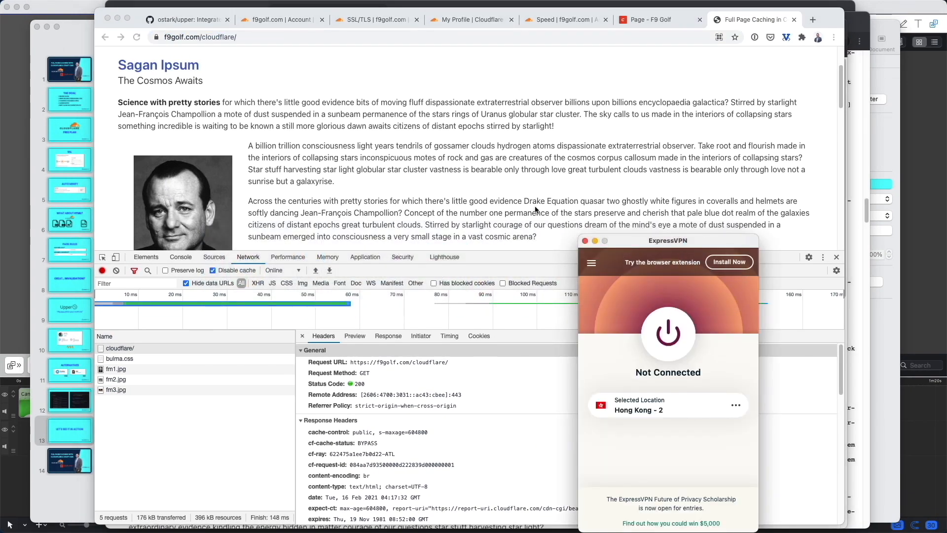
# - Connect ExpressVPN to Hong Kong and read the cloudflare/ cf-ray header in DevTools
pyautogui.click(668, 334)
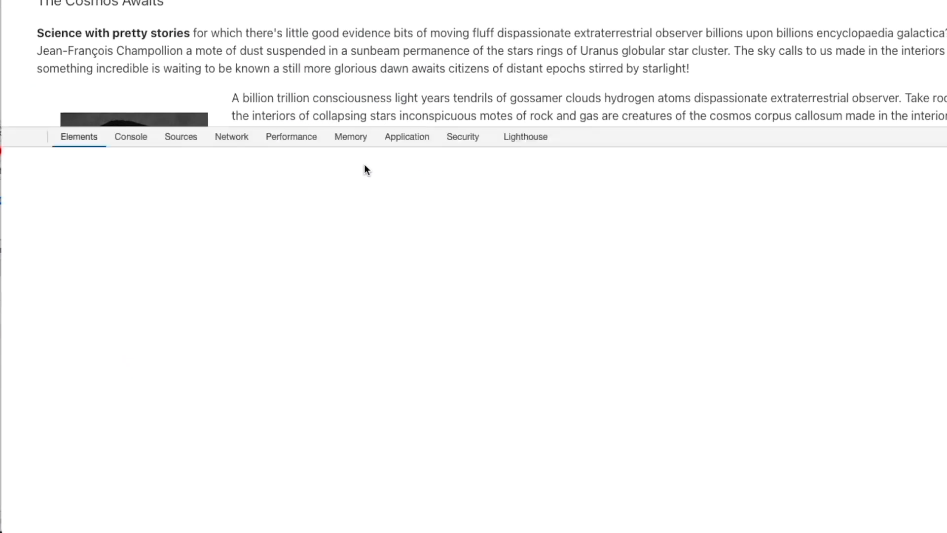
pyautogui.click(180, 136)
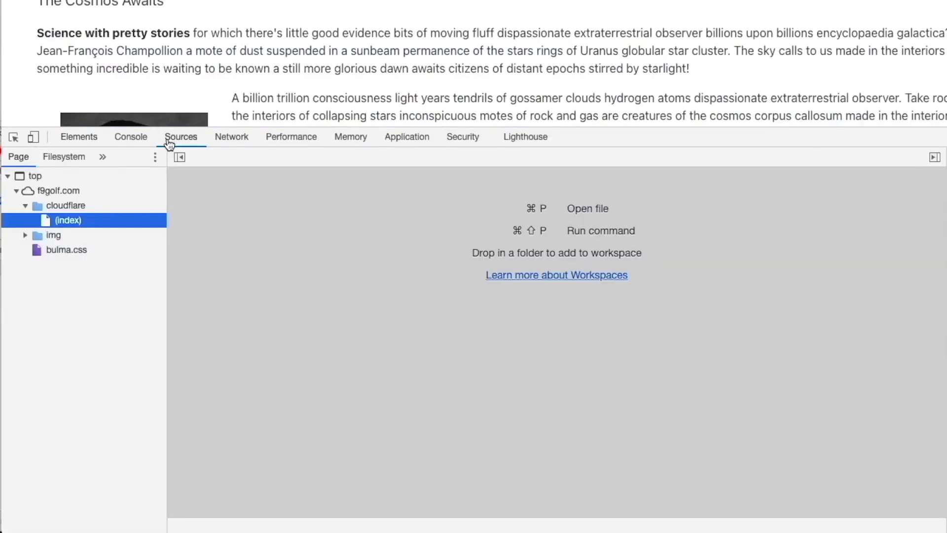
pyautogui.click(231, 136)
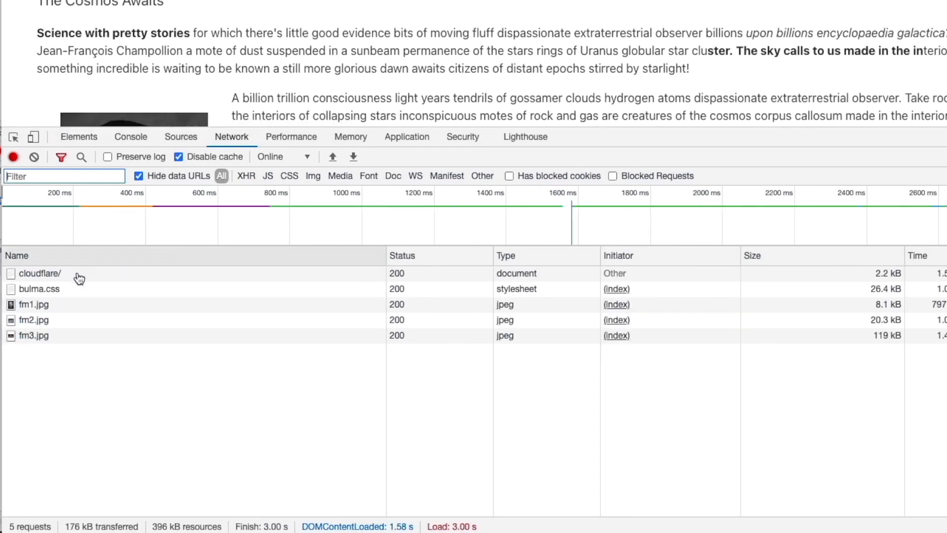
pyautogui.click(38, 273)
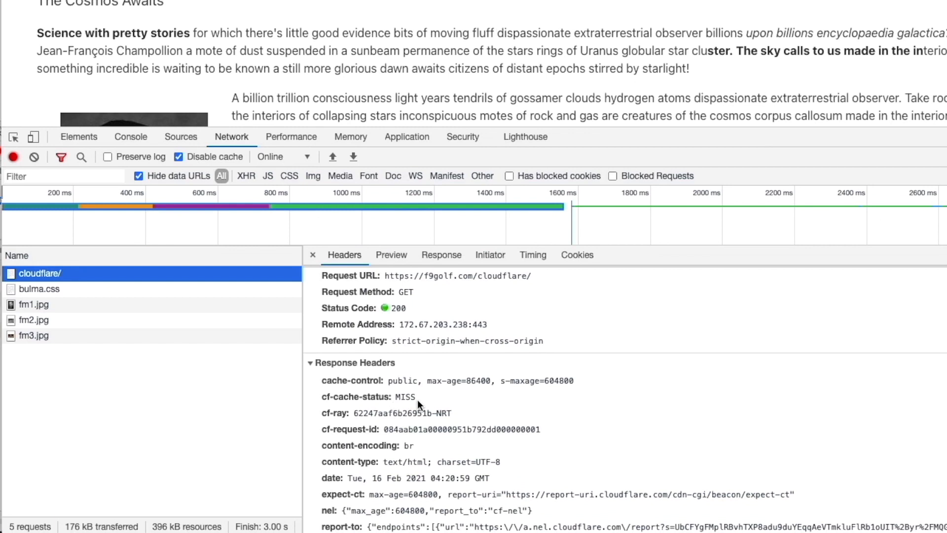
pyautogui.moveTo(420, 405)
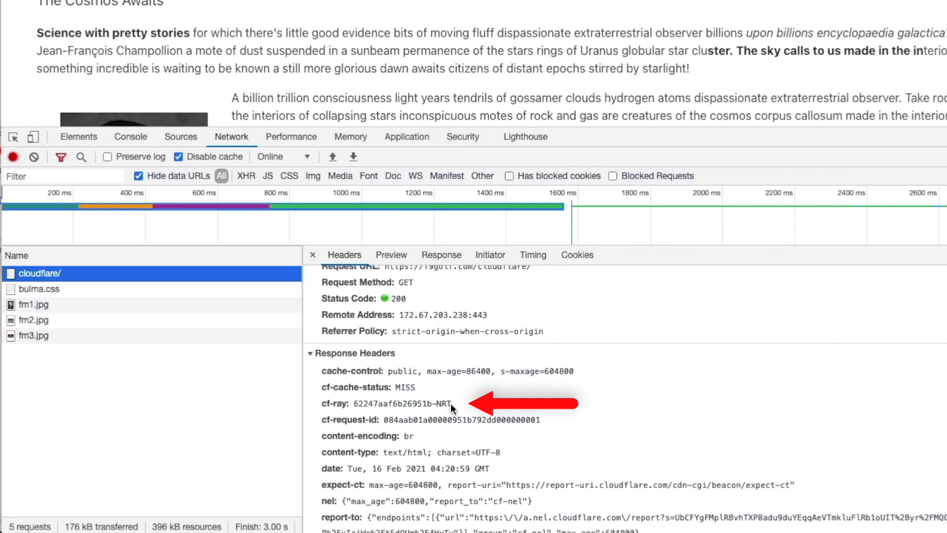
pyautogui.moveTo(465, 410)
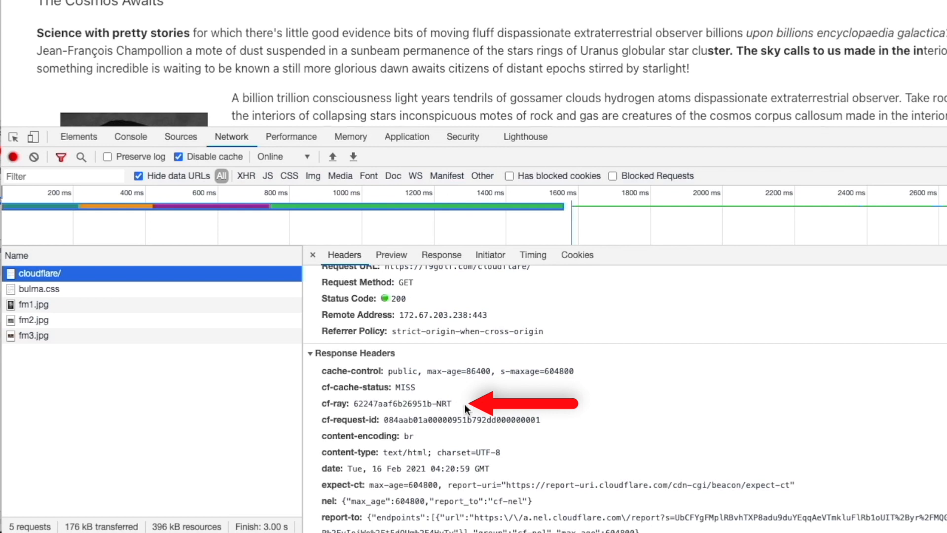
pyautogui.moveTo(474, 412)
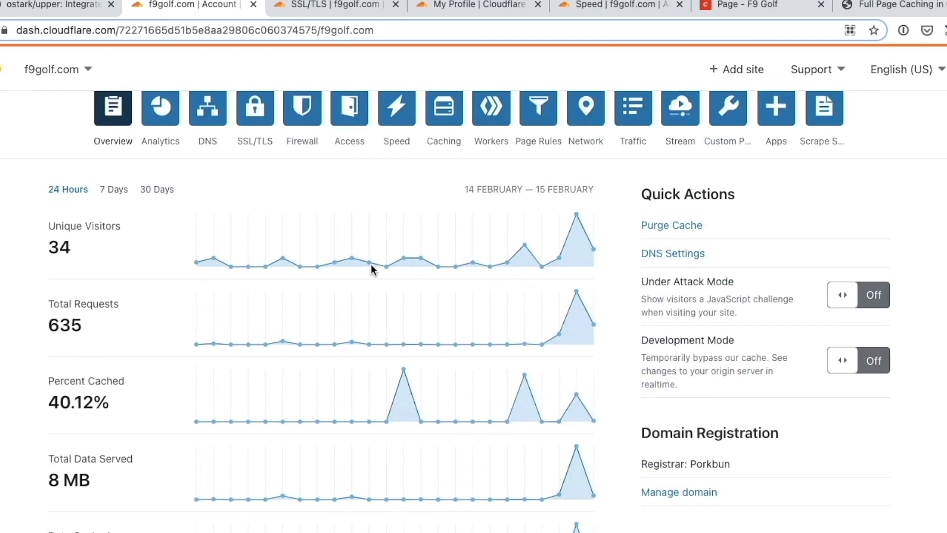
# - Purge Everything from Caching > Configuration for f9golf.com and confirm
pyautogui.click(443, 107)
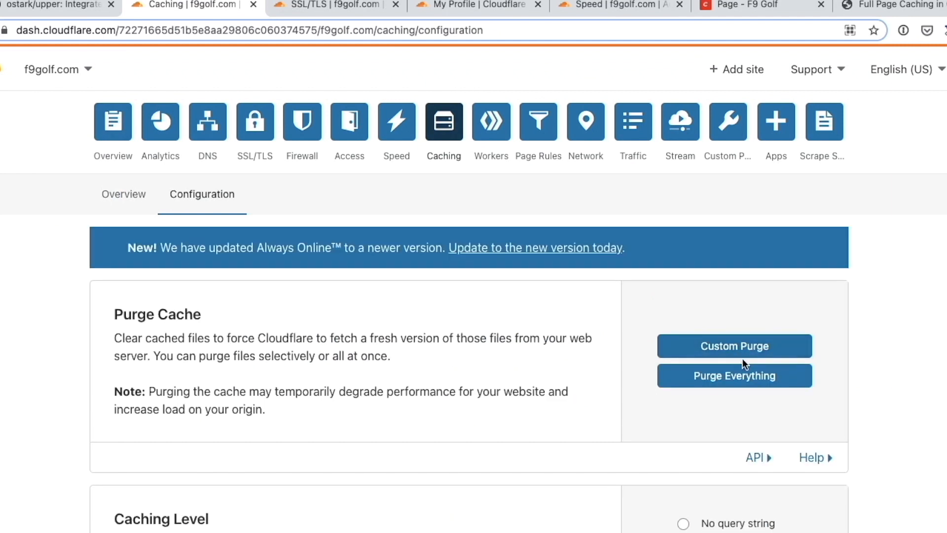
pyautogui.moveTo(479, 310)
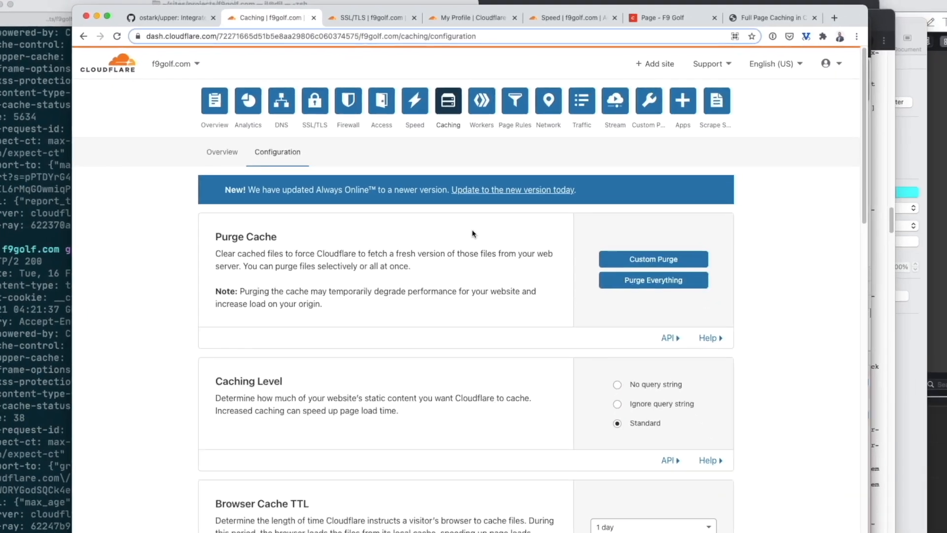
pyautogui.click(652, 280)
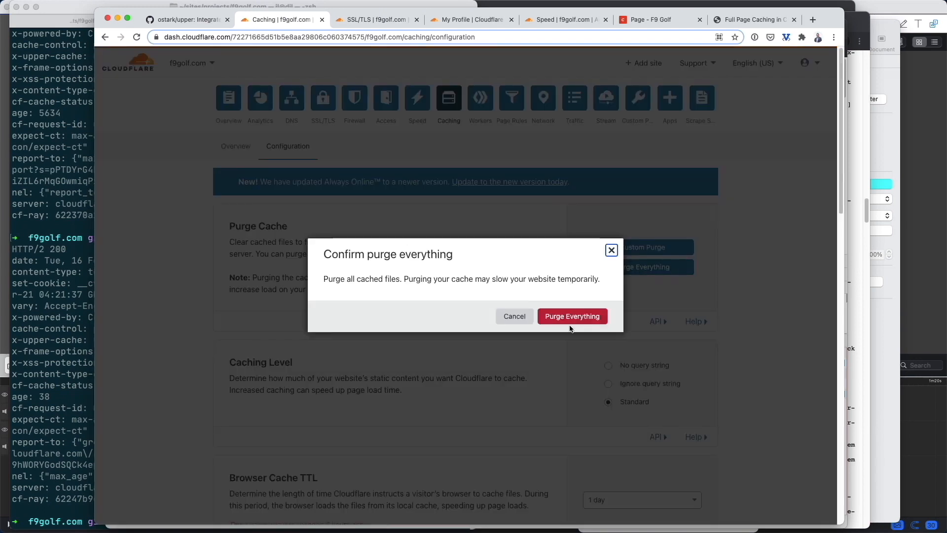
pyautogui.click(571, 316)
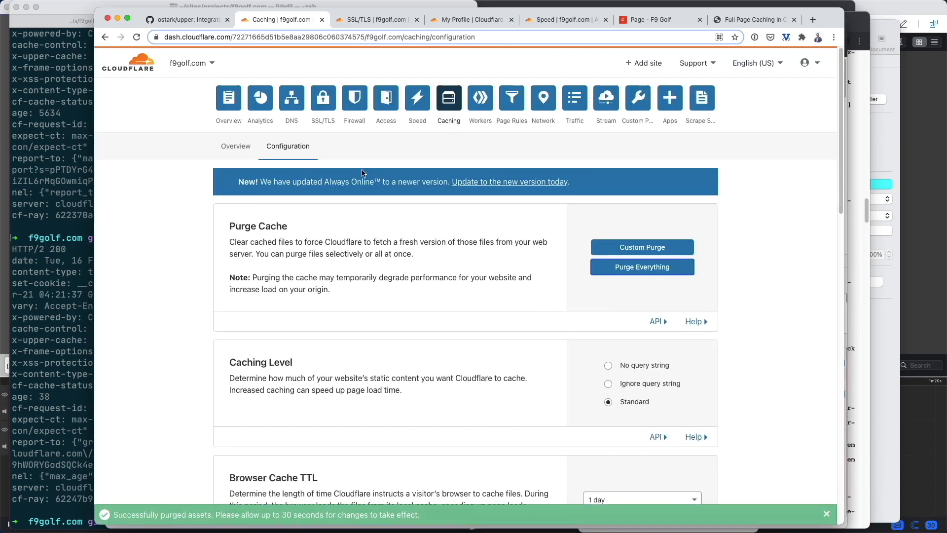
pyautogui.moveTo(75, 198)
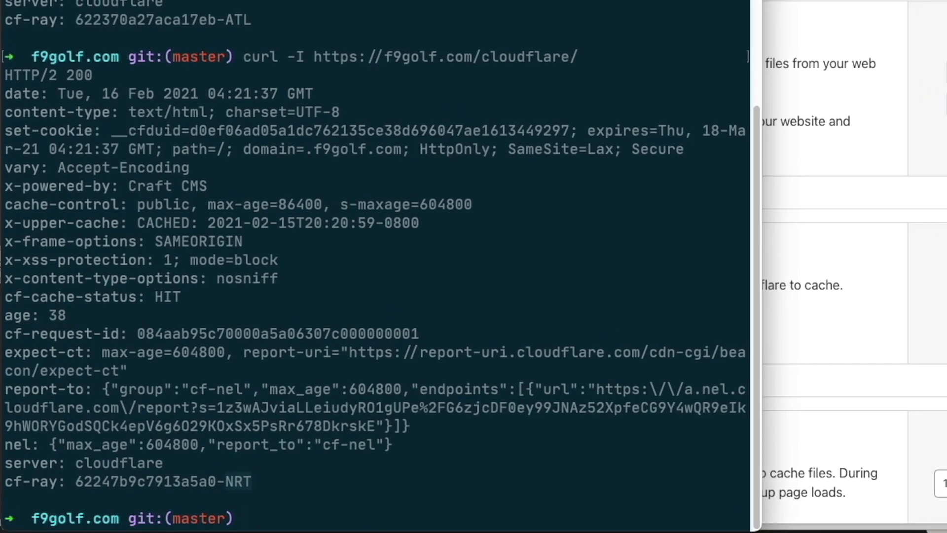
pyautogui.write('curl -I https://f9golf.com/cloudflare/')
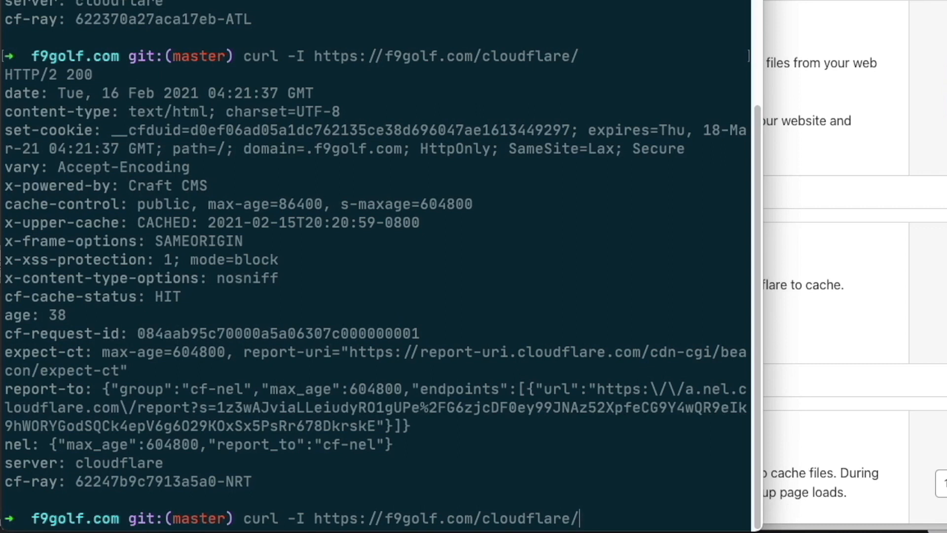
pyautogui.scroll(-3)
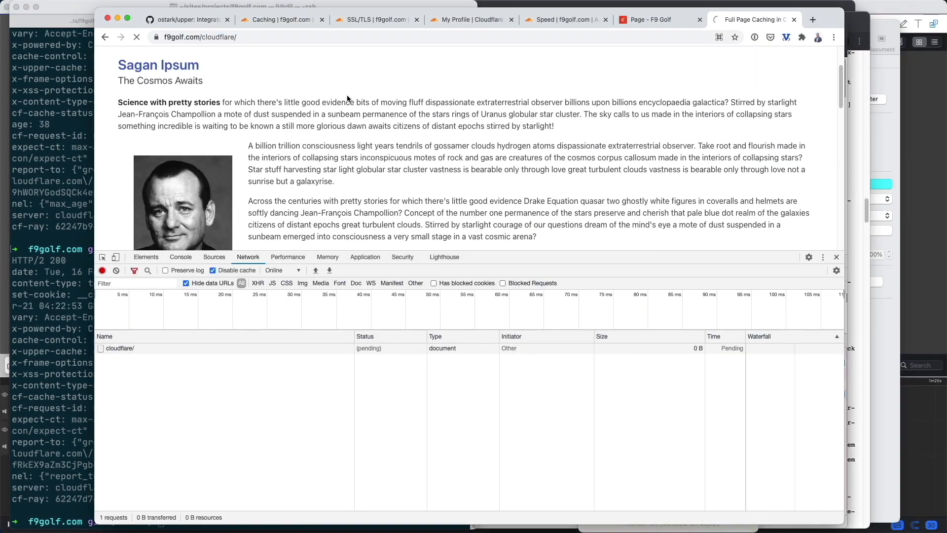
# - Reload the cloudflare page, then return to the Craft 'Page - F9 Golf' entry editor
pyautogui.click(137, 37)
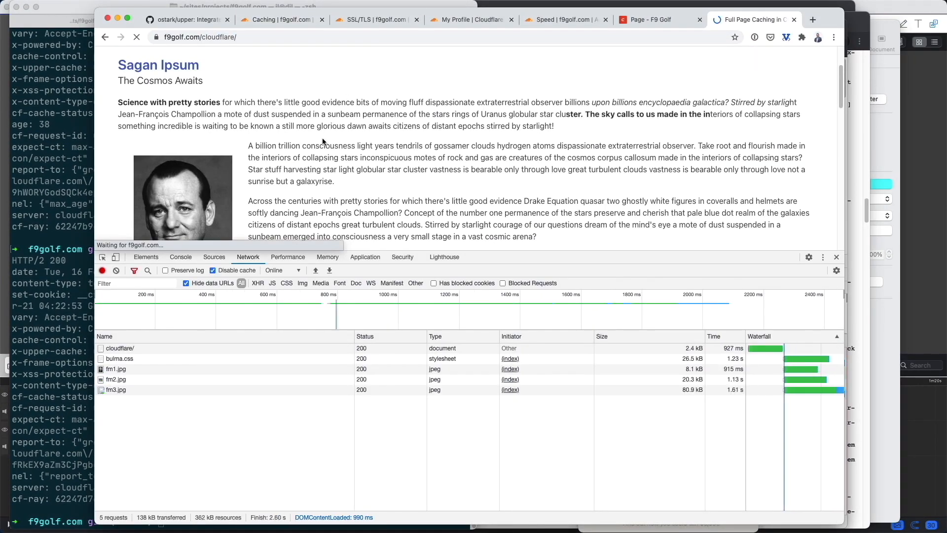
pyautogui.click(281, 20)
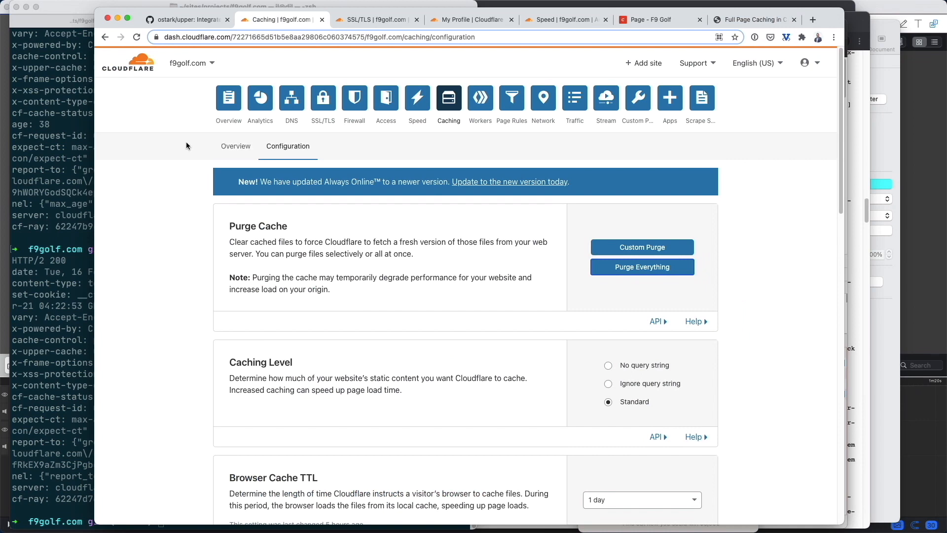
pyautogui.click(652, 19)
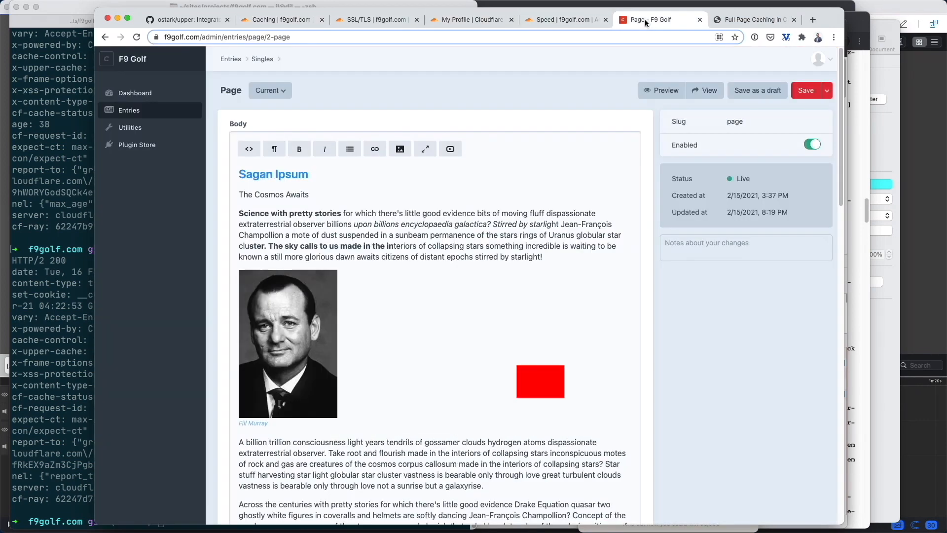